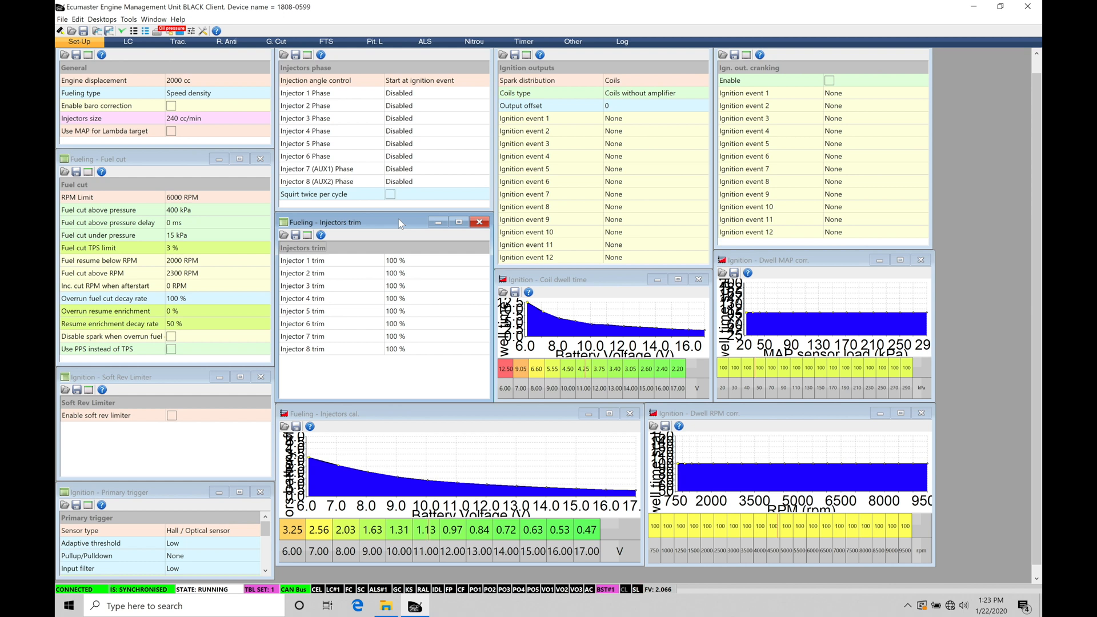
# Load the Motorsport Tuning desktop layout, closing the unused file browser, and show its ALS tab
pyautogui.click(103, 19)
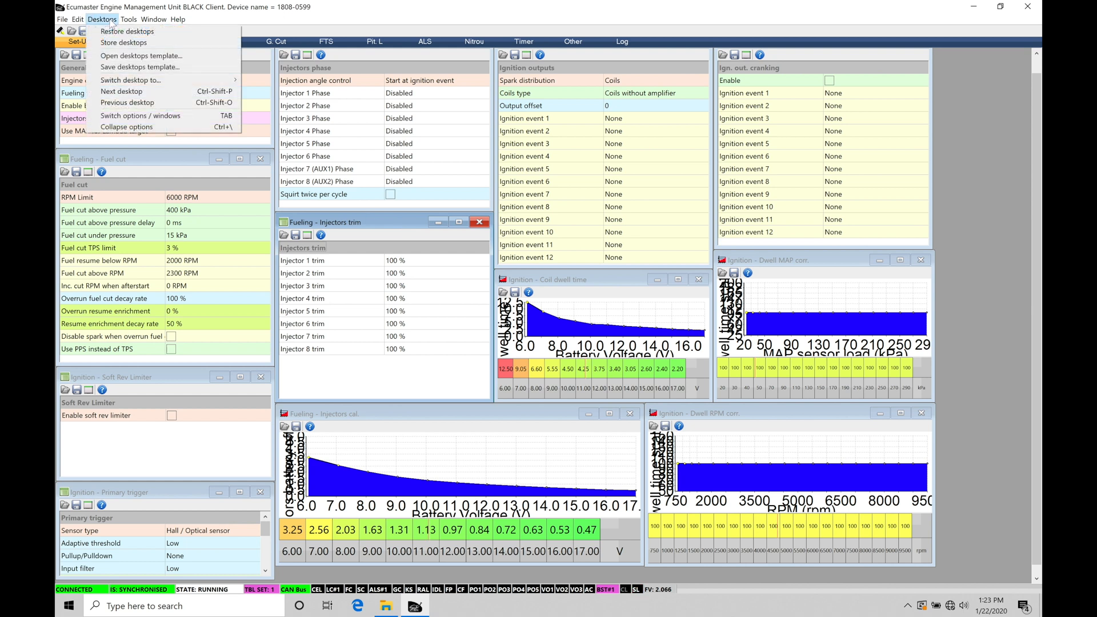
pyautogui.click(140, 56)
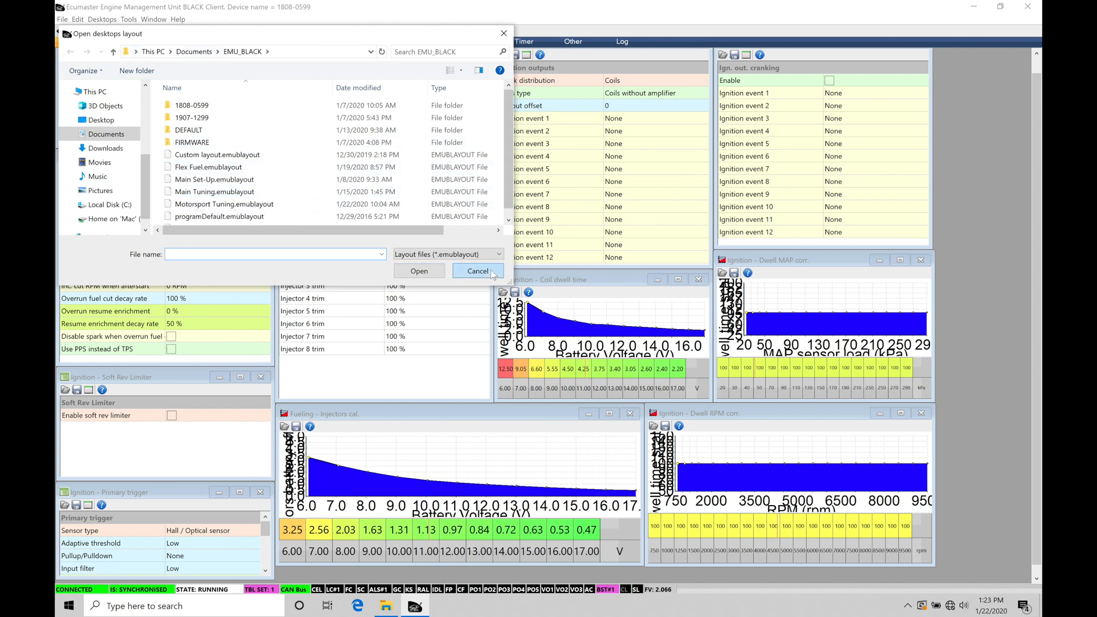
pyautogui.click(478, 271)
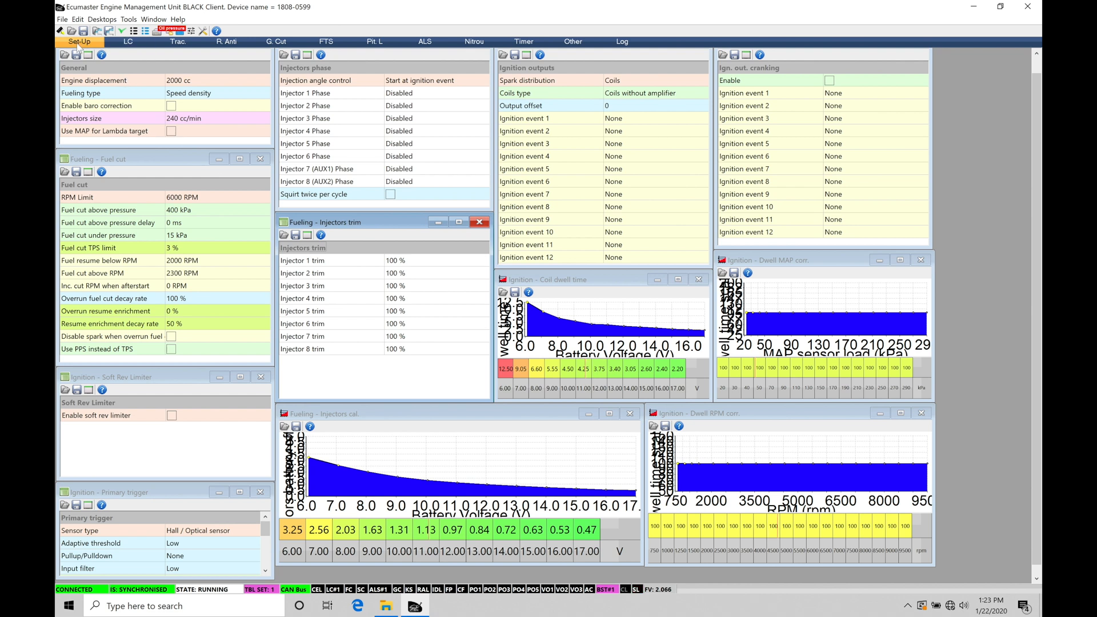
pyautogui.click(128, 41)
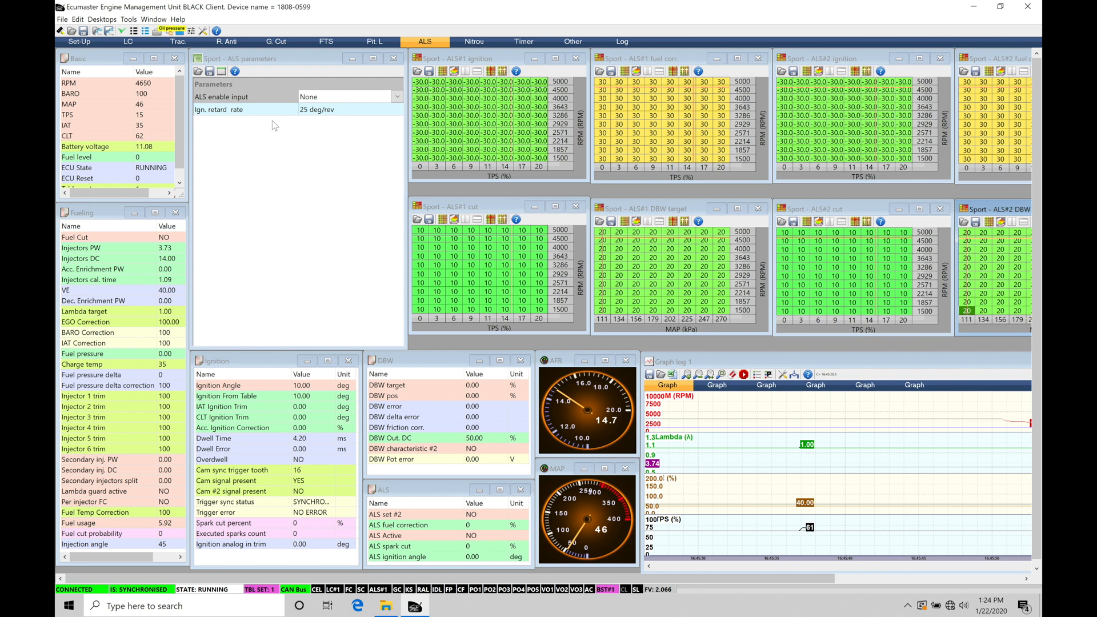
pyautogui.moveTo(449, 539)
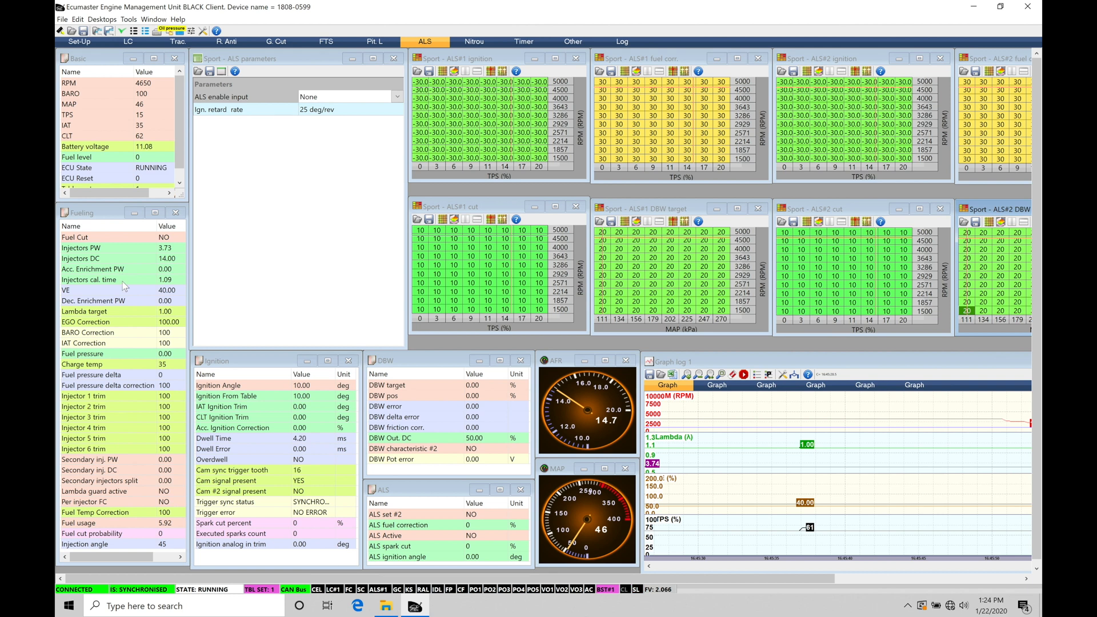
pyautogui.moveTo(449, 441)
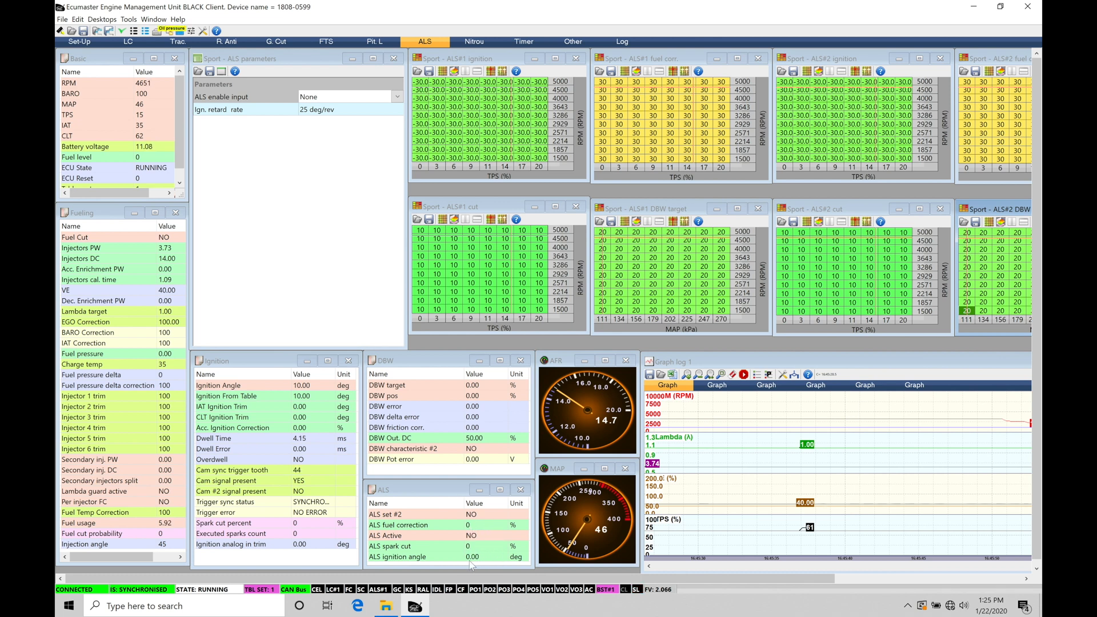
pyautogui.moveTo(581, 253)
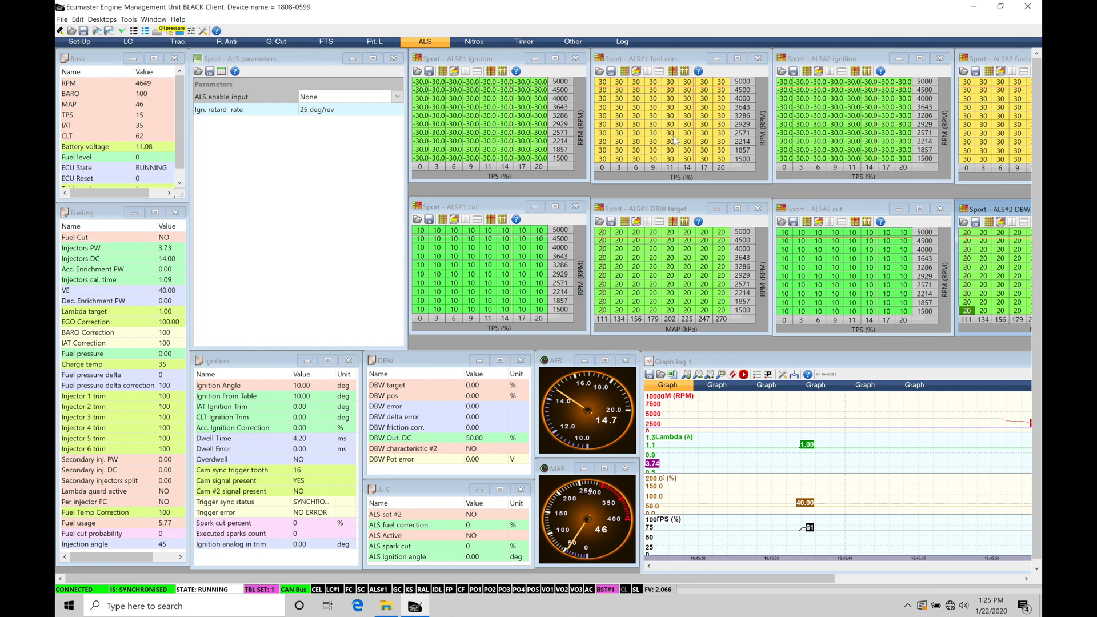
pyautogui.moveTo(618, 447)
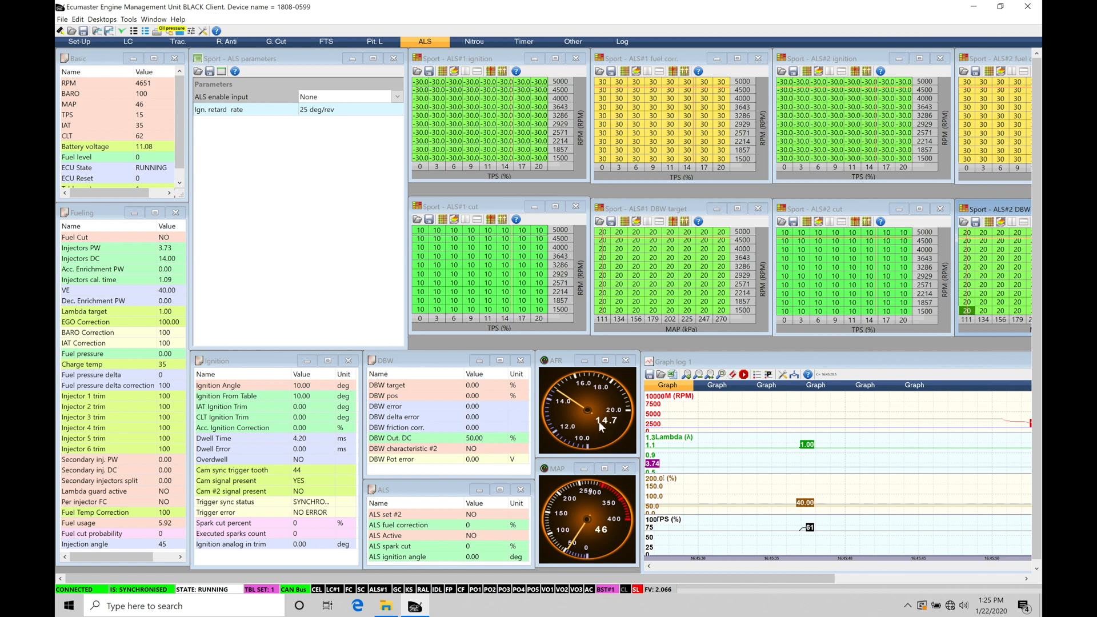
pyautogui.moveTo(572, 533)
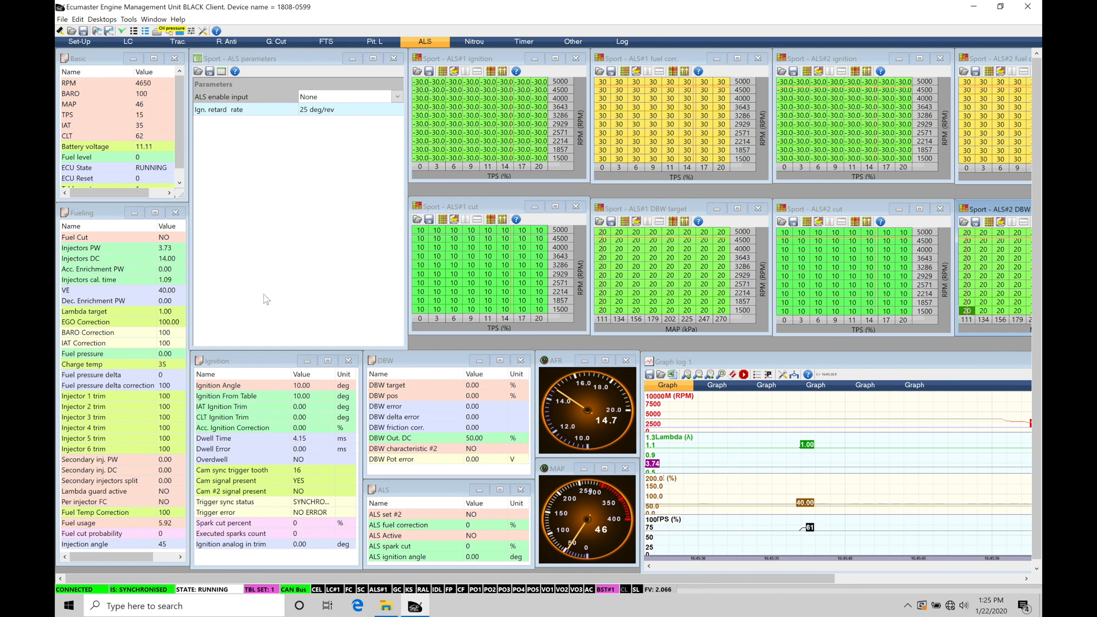
pyautogui.moveTo(277, 241)
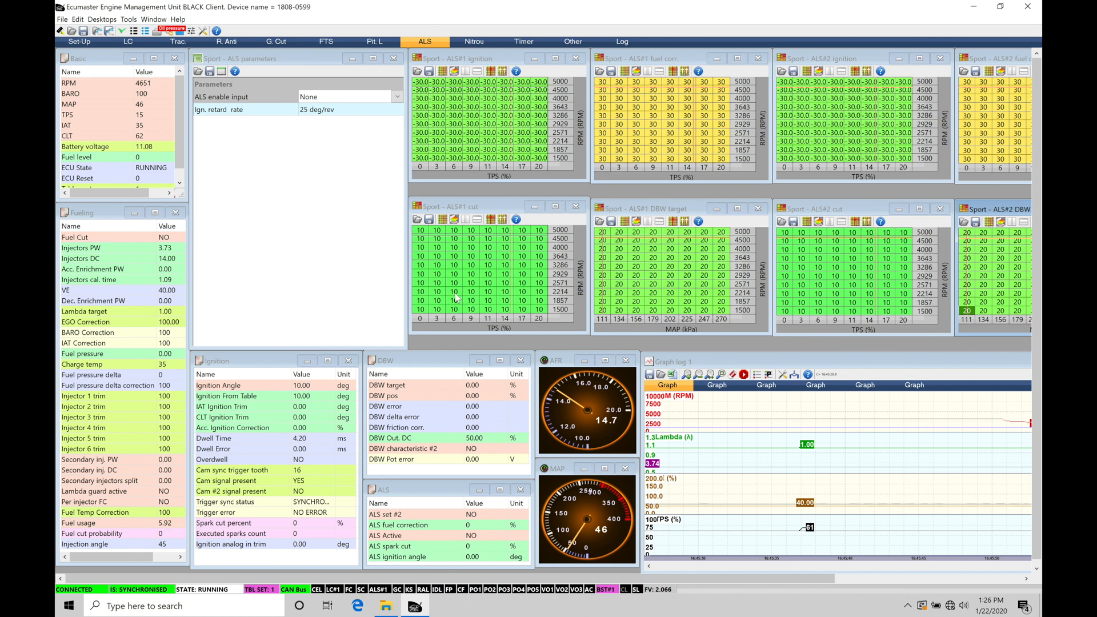
pyautogui.moveTo(478, 275)
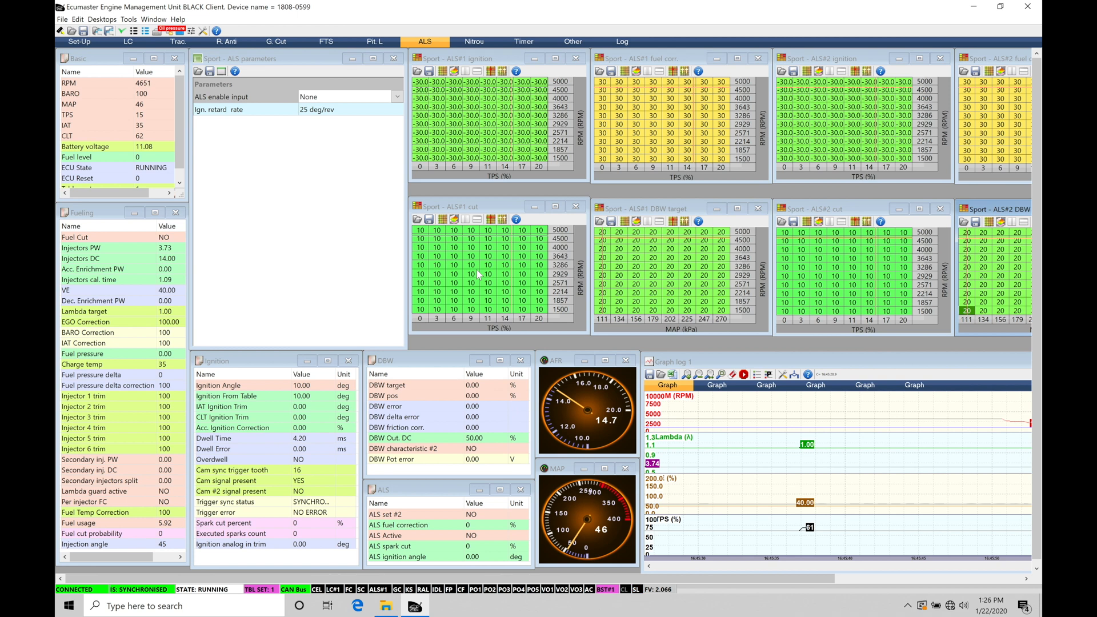
pyautogui.moveTo(663, 282)
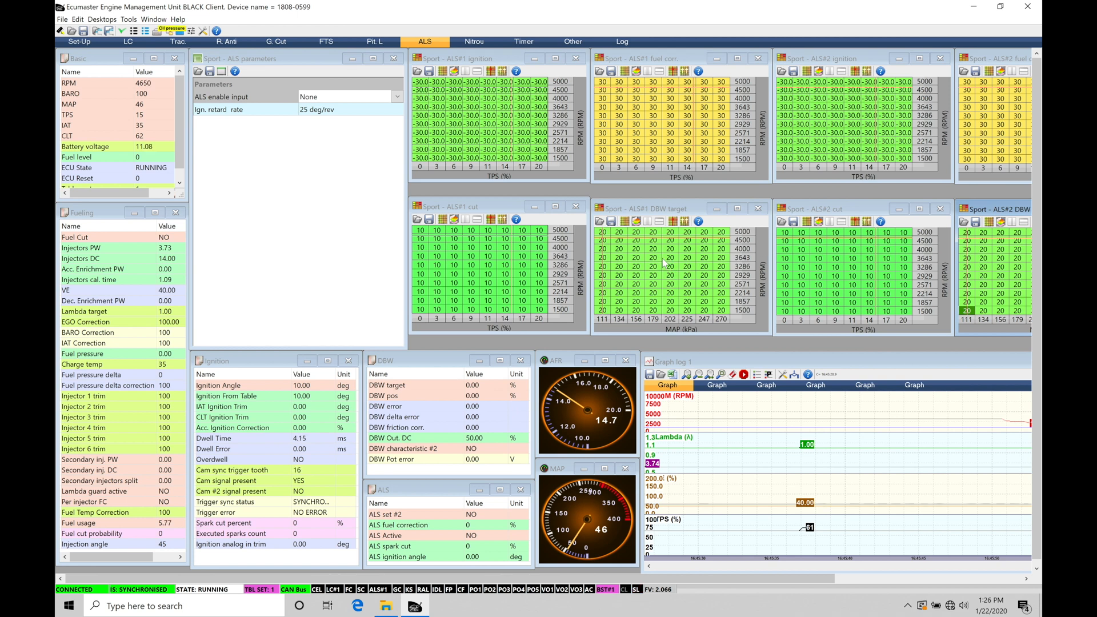
pyautogui.moveTo(622, 231)
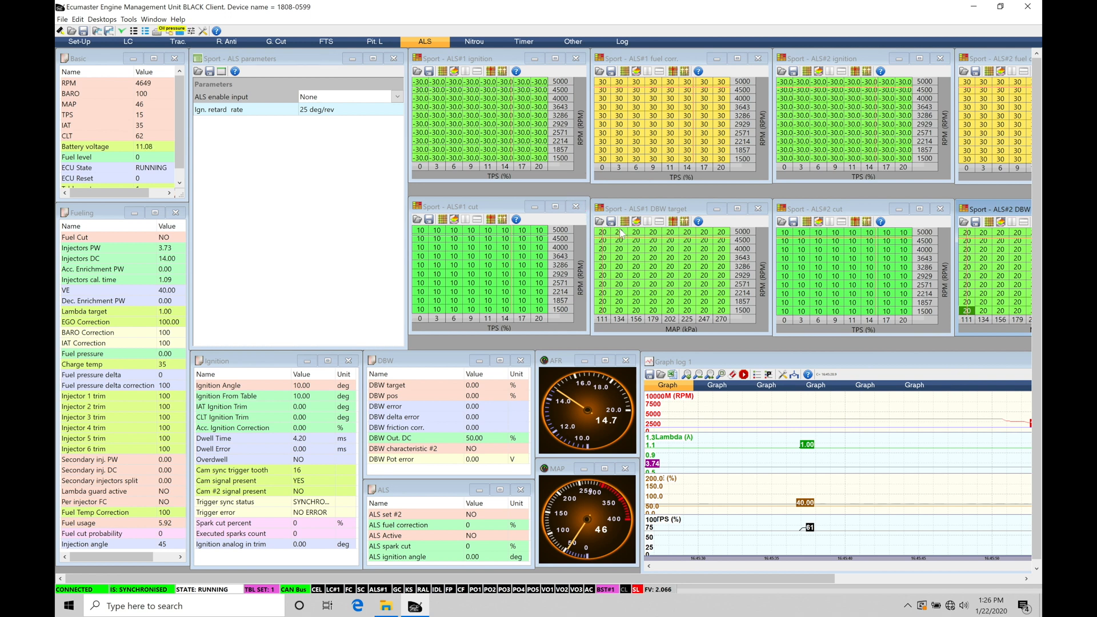